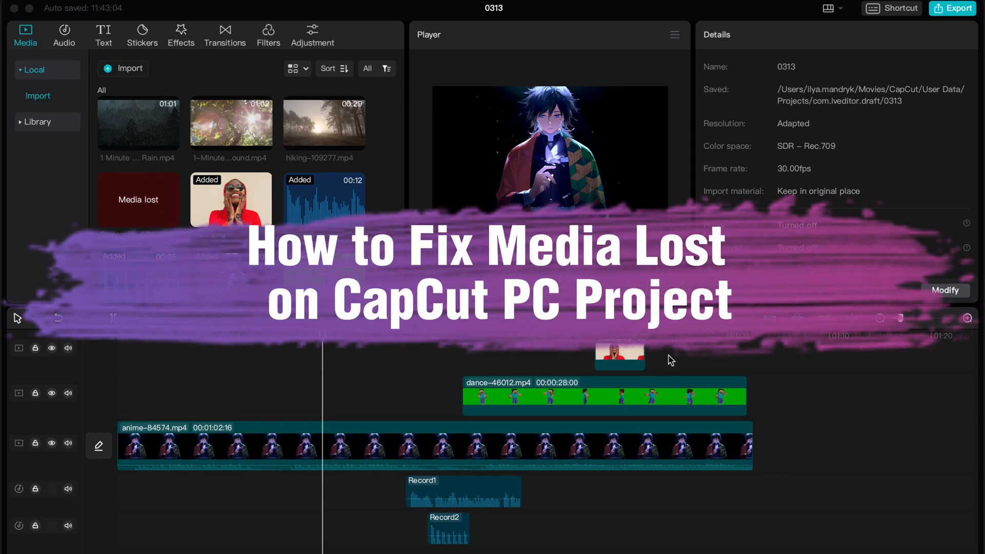
mouse_move(203, 250)
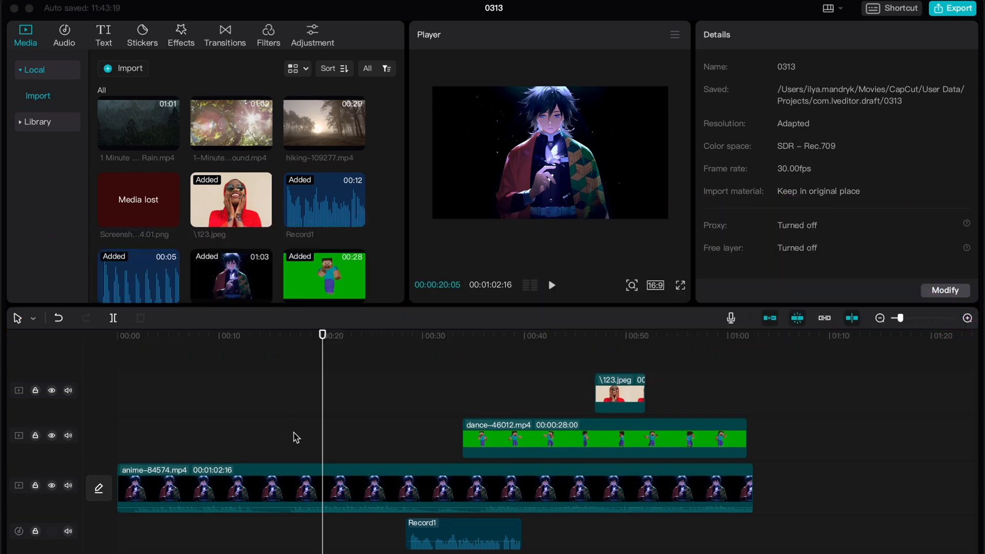
mouse_move(143, 208)
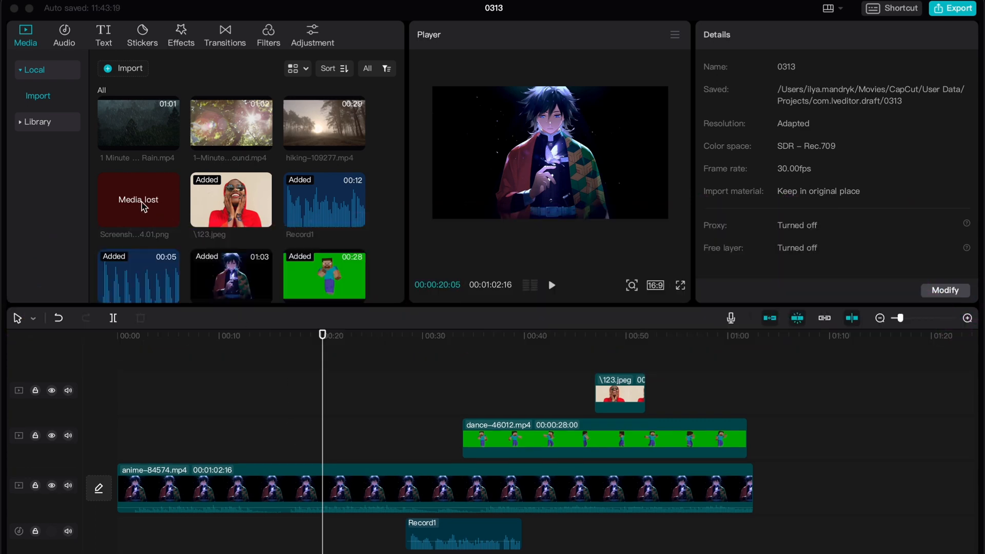
mouse_move(145, 188)
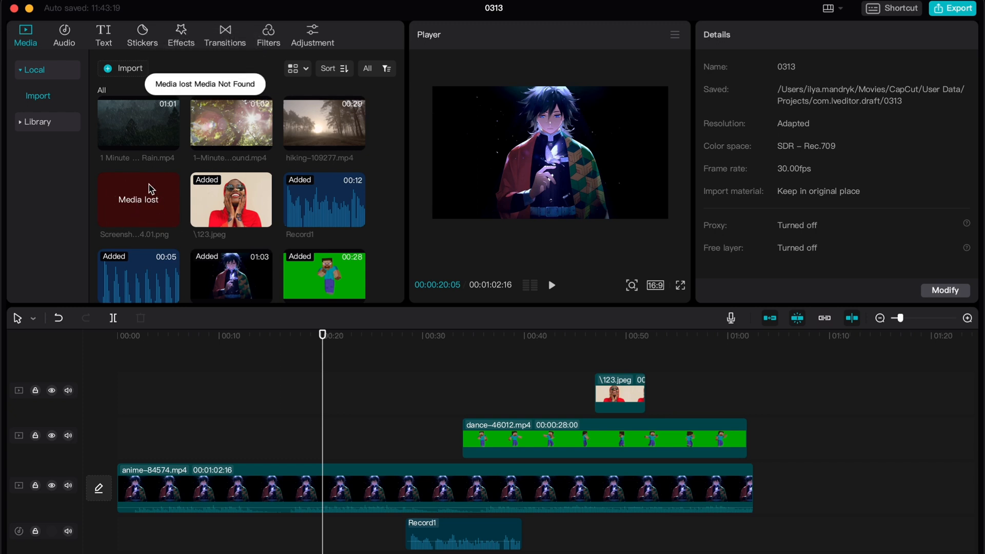
mouse_move(124, 210)
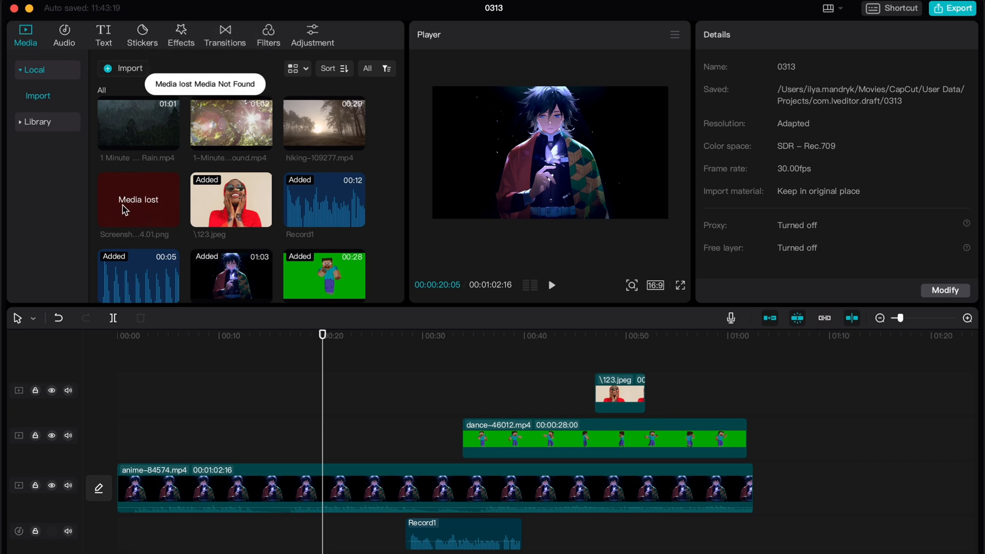
mouse_move(149, 207)
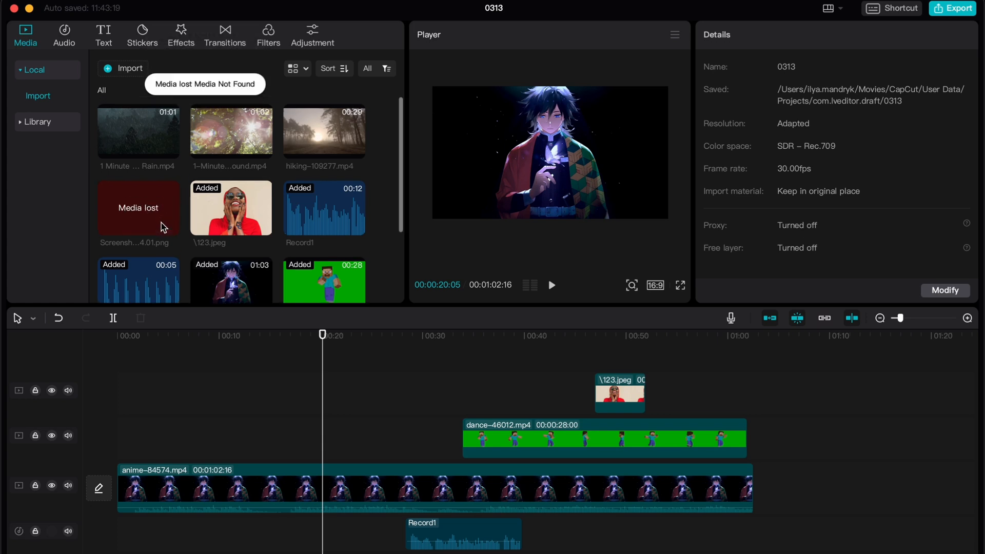
mouse_move(176, 88)
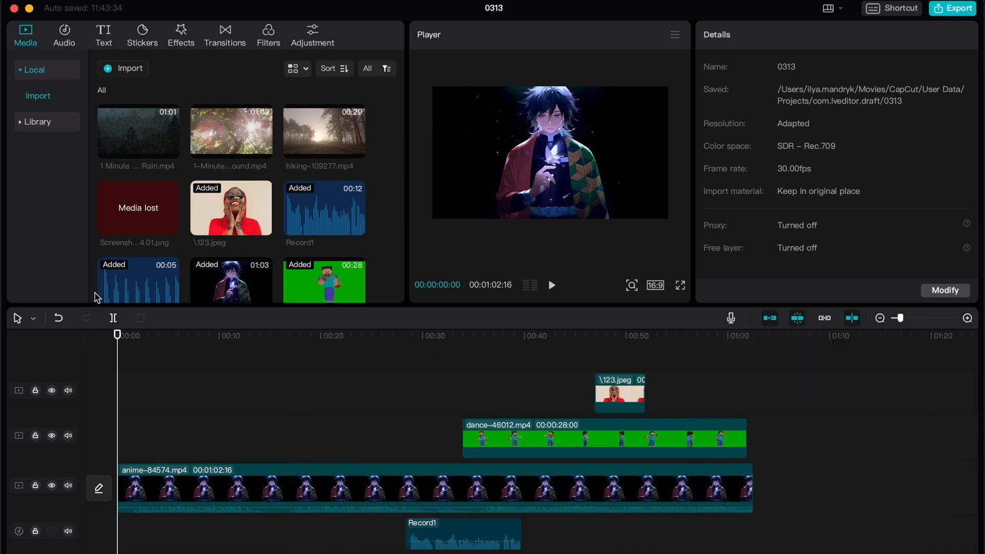
mouse_move(132, 207)
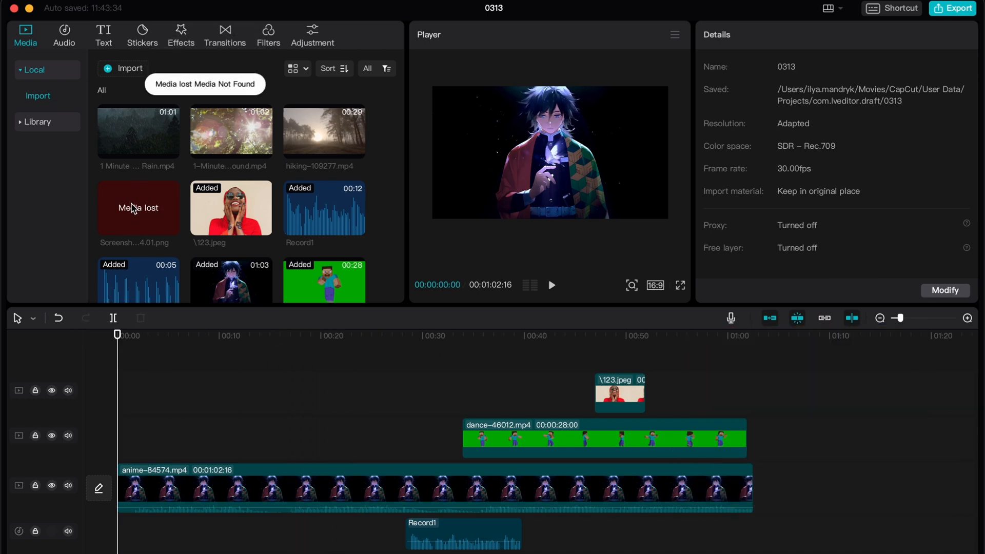
mouse_move(132, 208)
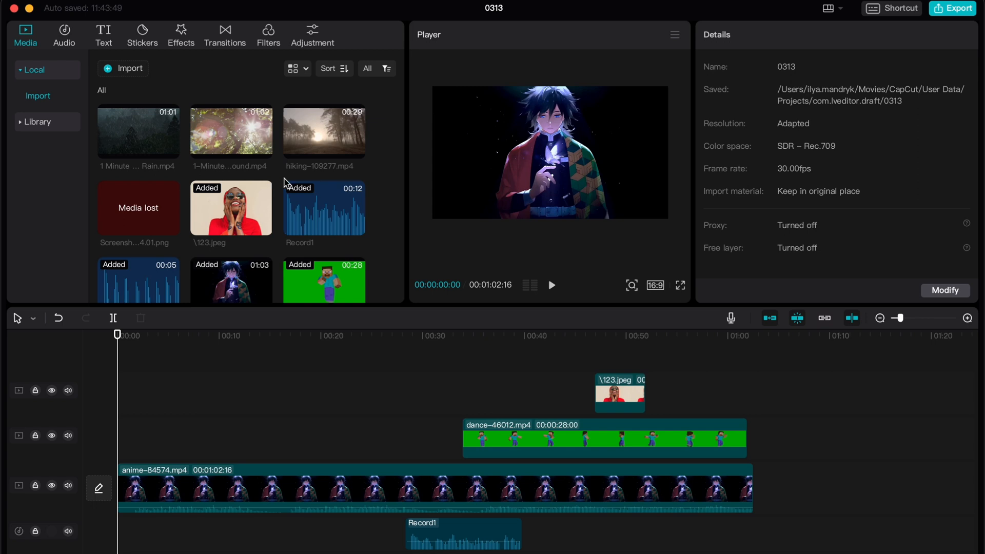
Step: Delete the 'Media lost' screenshot item from the Media panel and confirm the removal
right_click(138, 208)
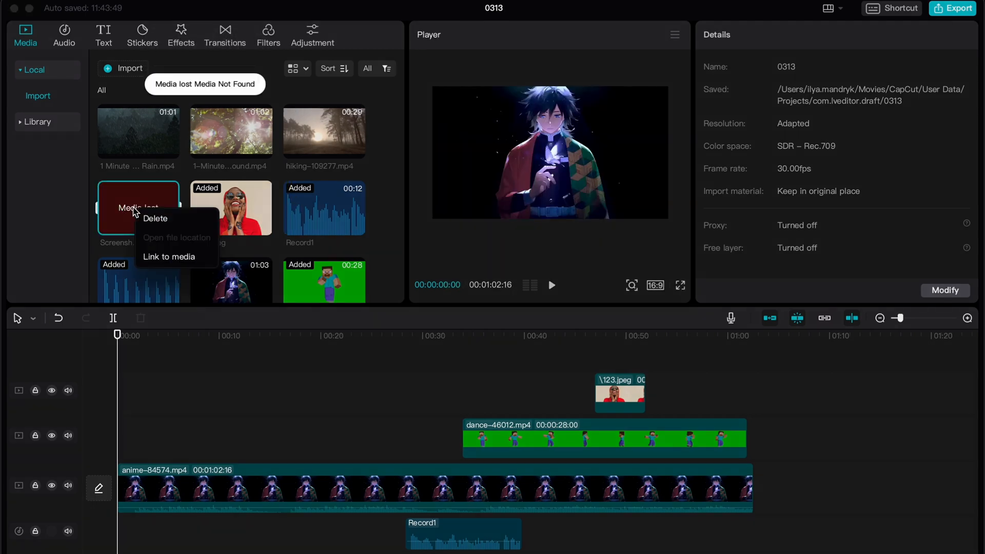
click(155, 219)
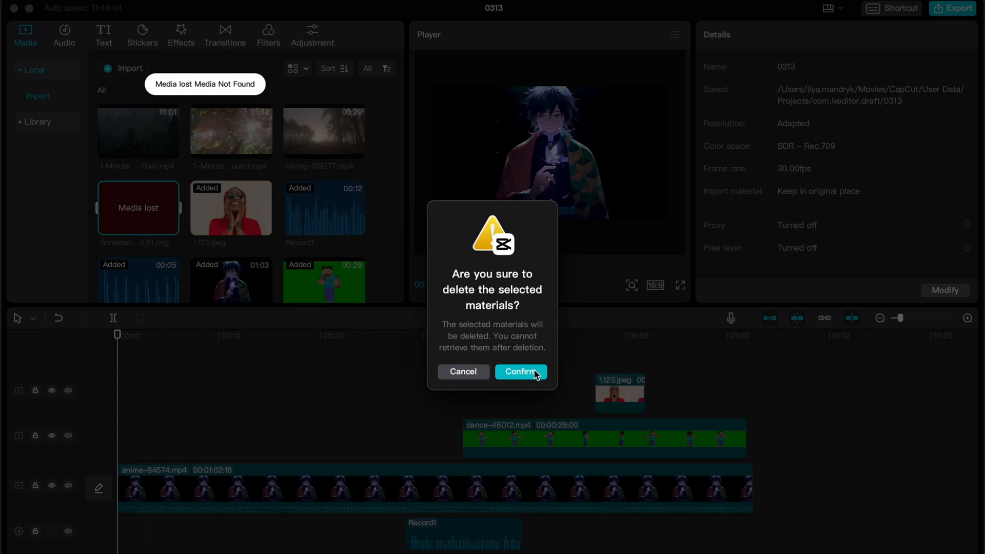
click(520, 372)
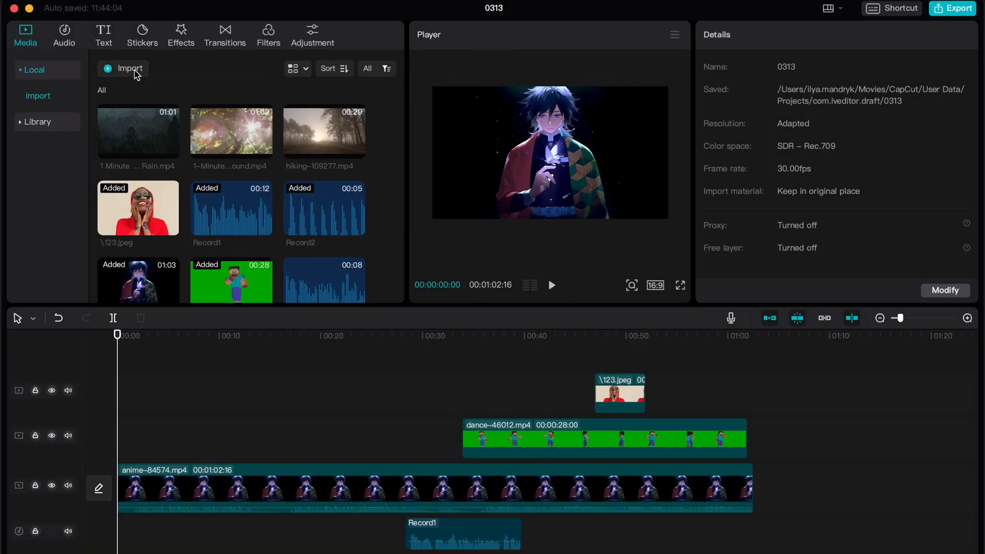
click(129, 69)
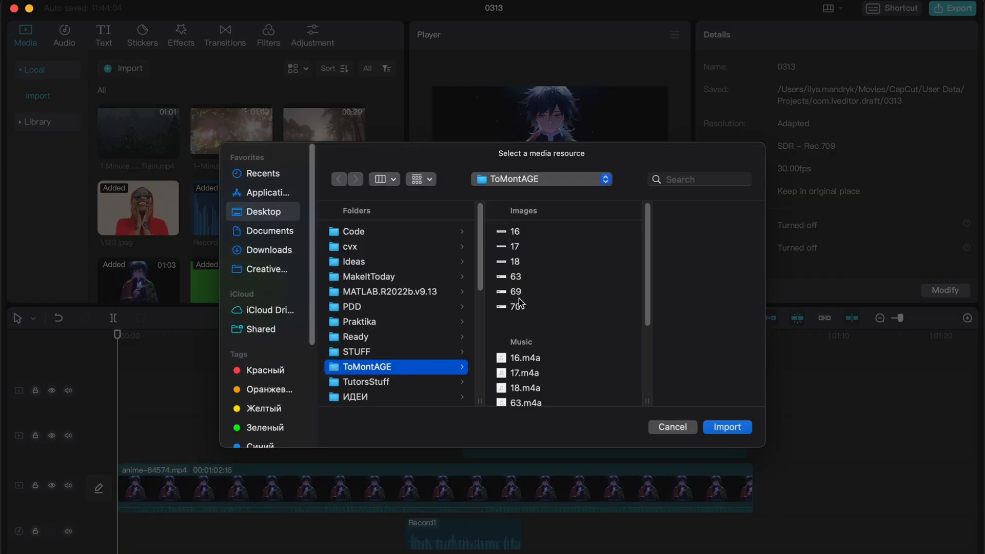
click(356, 351)
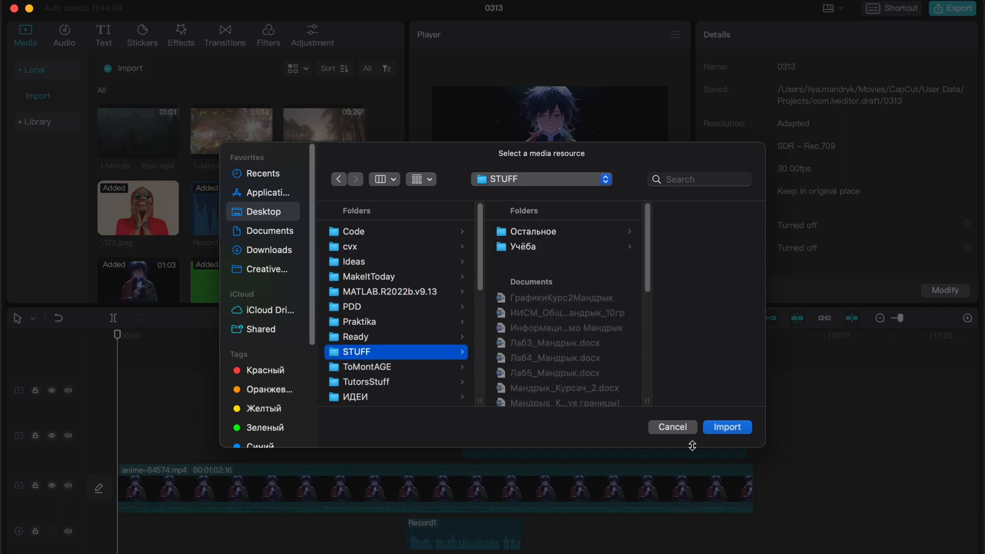
click(671, 427)
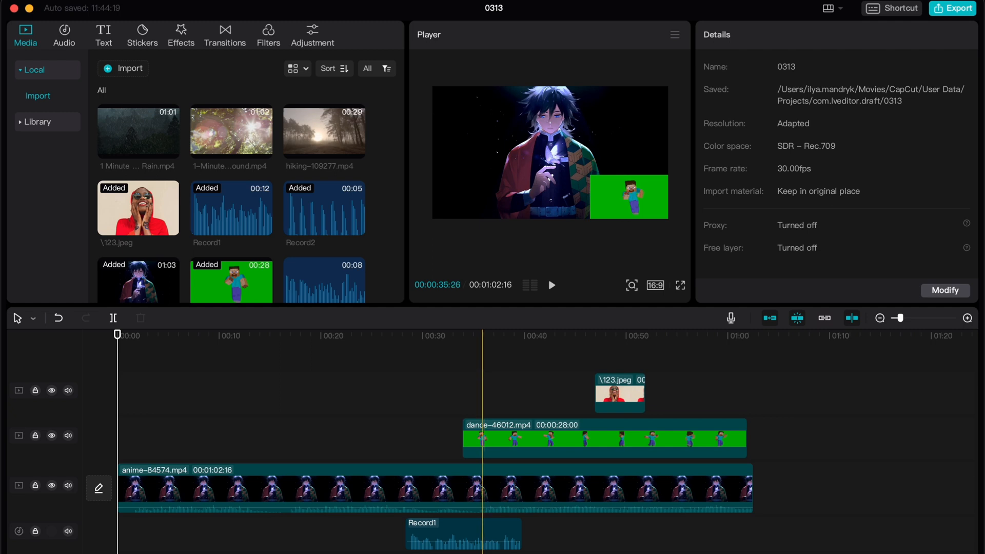
click(117, 335)
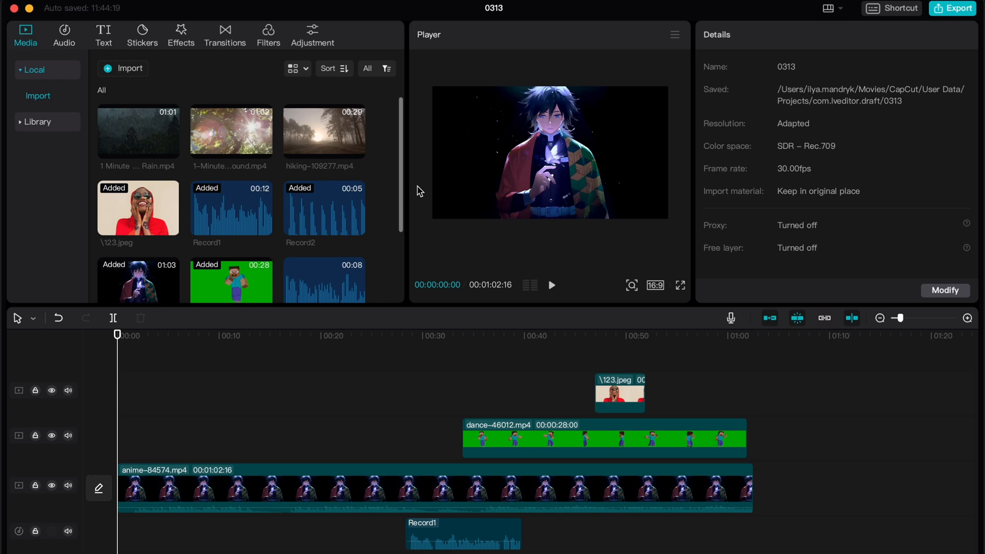
mouse_move(283, 233)
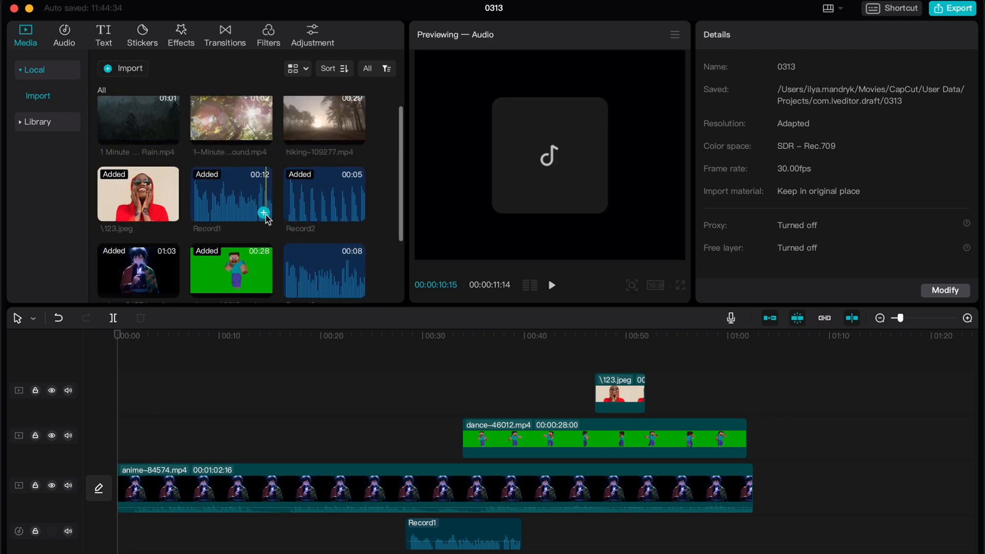
mouse_move(264, 212)
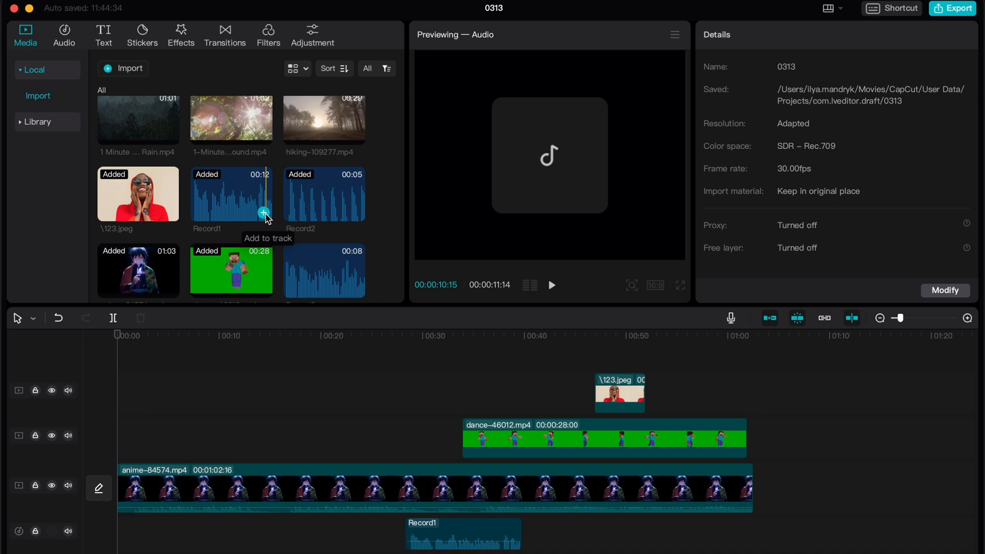